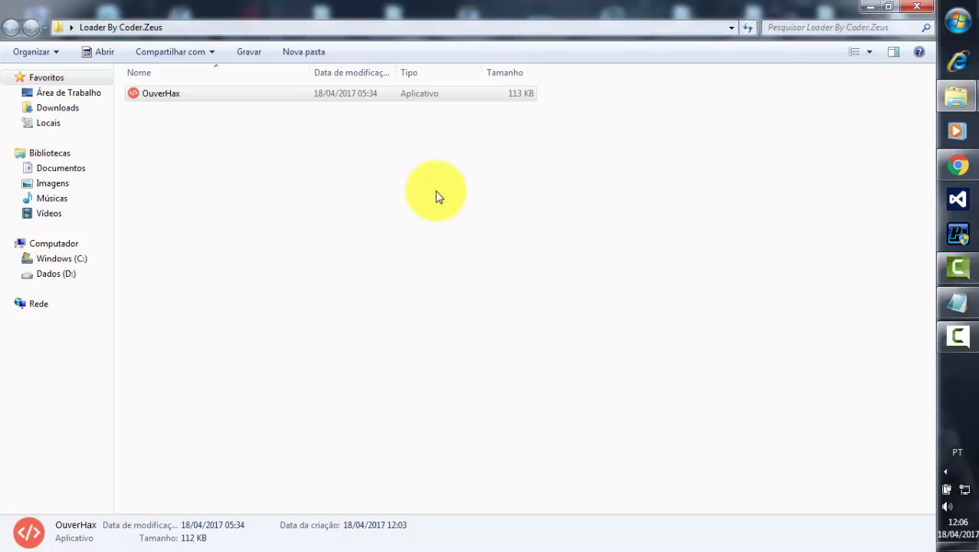
{"action": "mouse_move", "coordinate": [676, 108]}
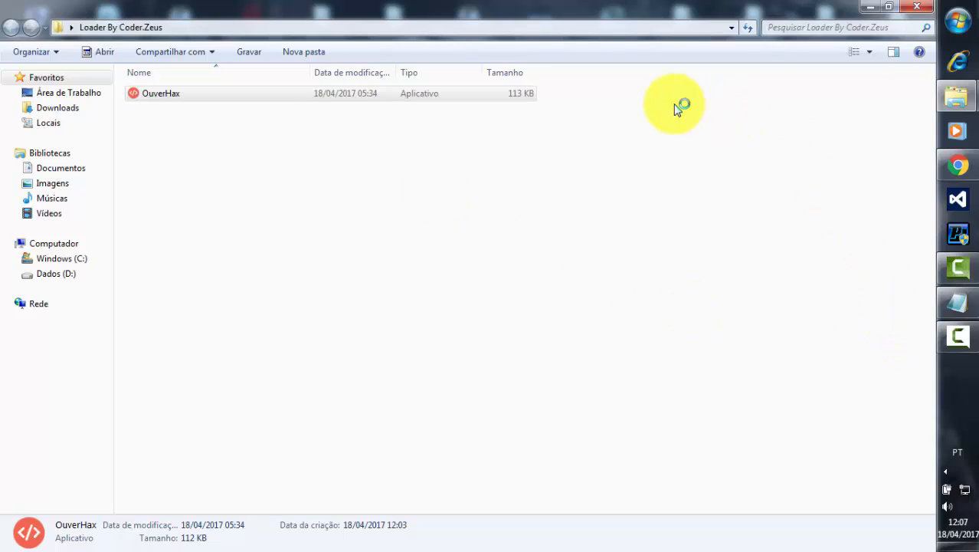
Launch the OuverHax application from the Loader By Coder.Zeus folder.
{"action": "double_click", "coordinate": [161, 92]}
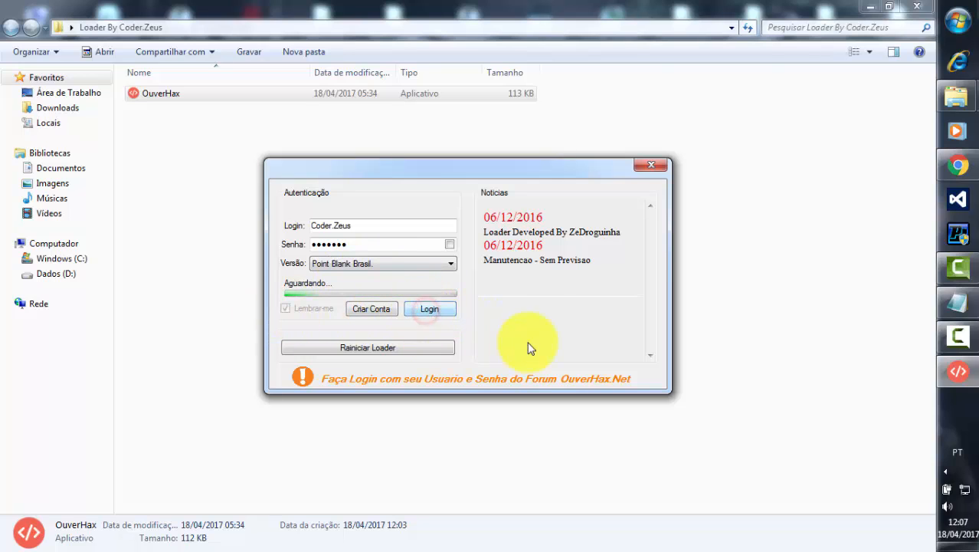
Log in with the filled-in credentials, acknowledge success, and continue to the Detalhes panel.
{"action": "left_click", "coordinate": [429, 308]}
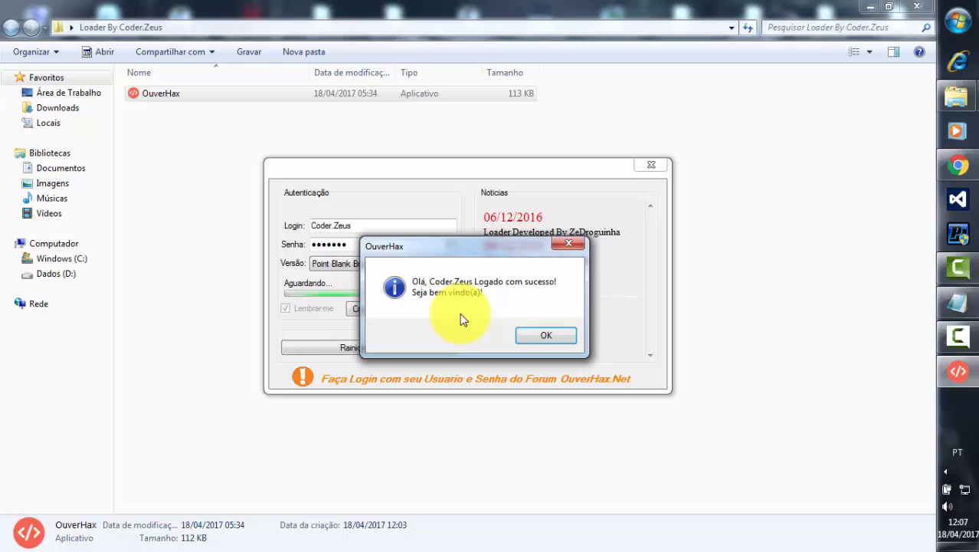
{"action": "left_click", "coordinate": [545, 335]}
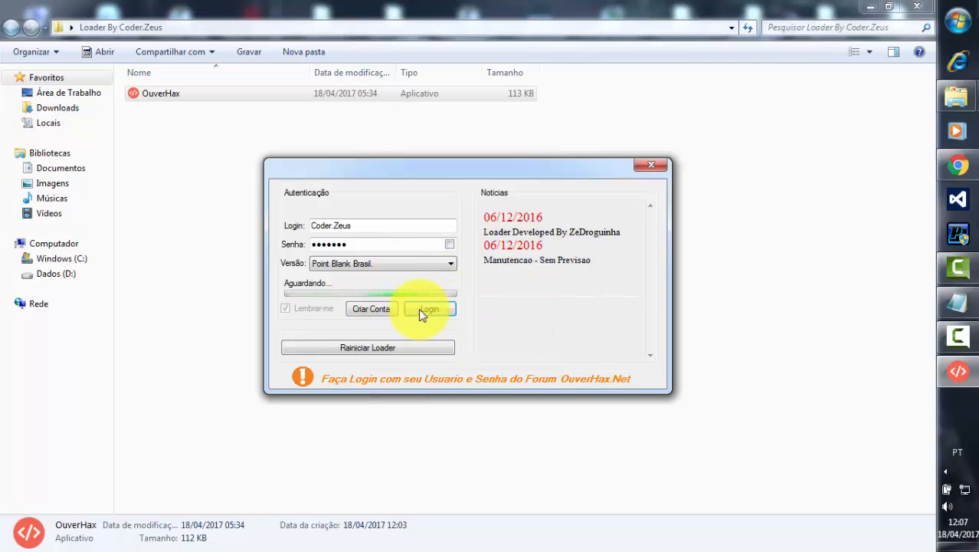
{"action": "left_click", "coordinate": [428, 309]}
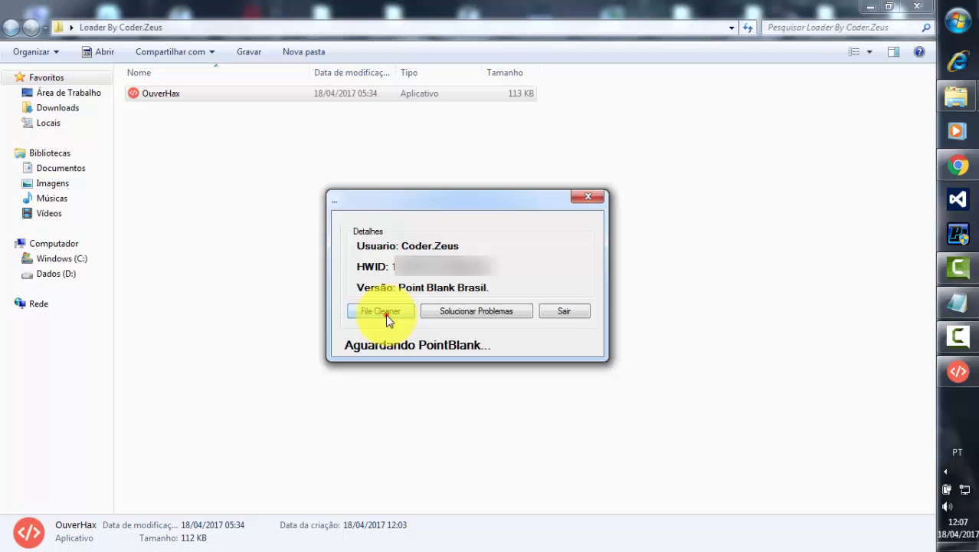
Run File Cleaner and acknowledge the 'File Cleaner com Sucesso' message.
{"action": "left_click", "coordinate": [381, 310]}
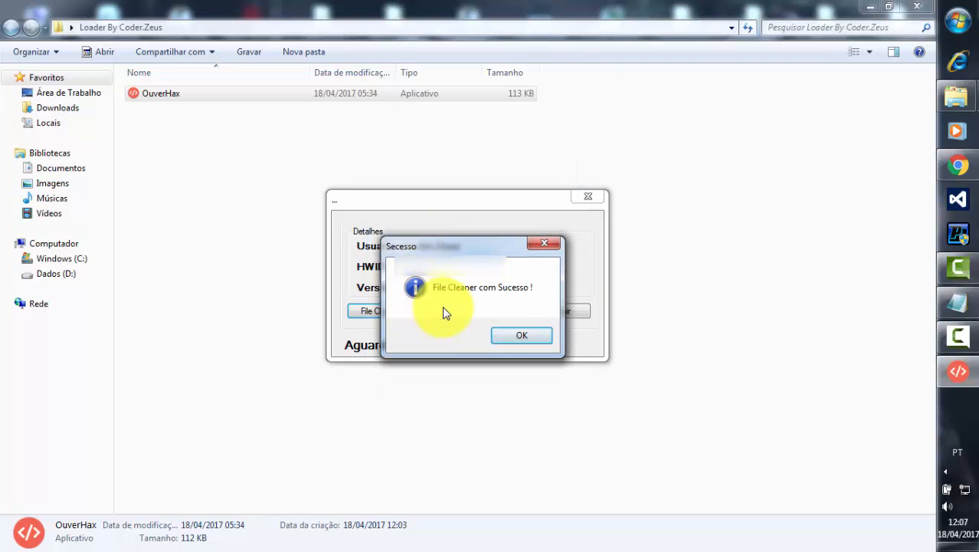
{"action": "left_click", "coordinate": [522, 335]}
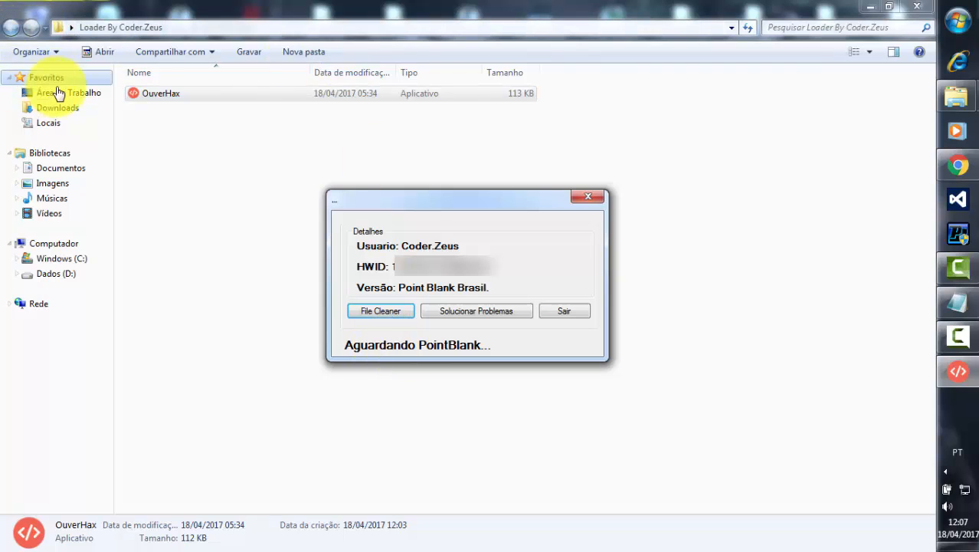
Navigate from Área de Trabalho into Menu D3D\Test and launch D3D9_test.
{"action": "left_click", "coordinate": [69, 92]}
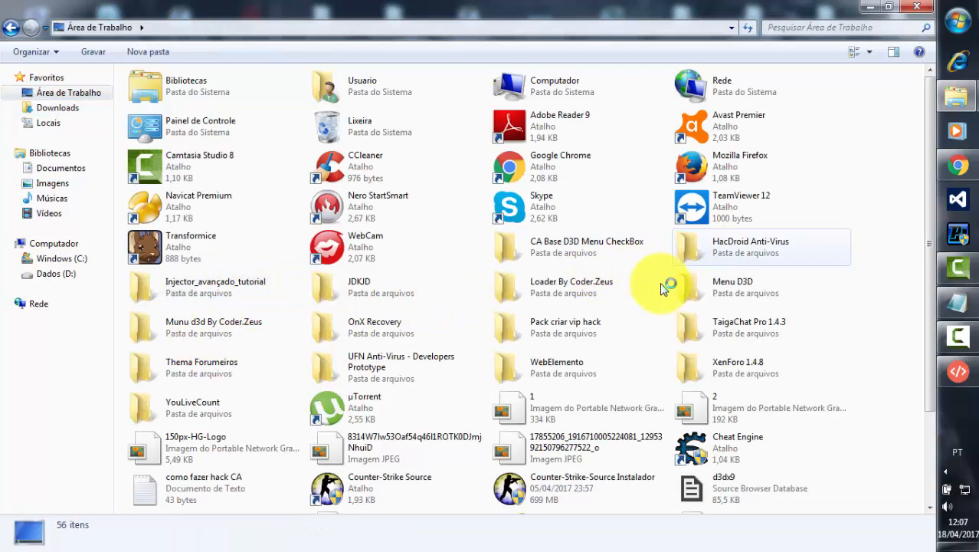
{"action": "double_click", "coordinate": [732, 287]}
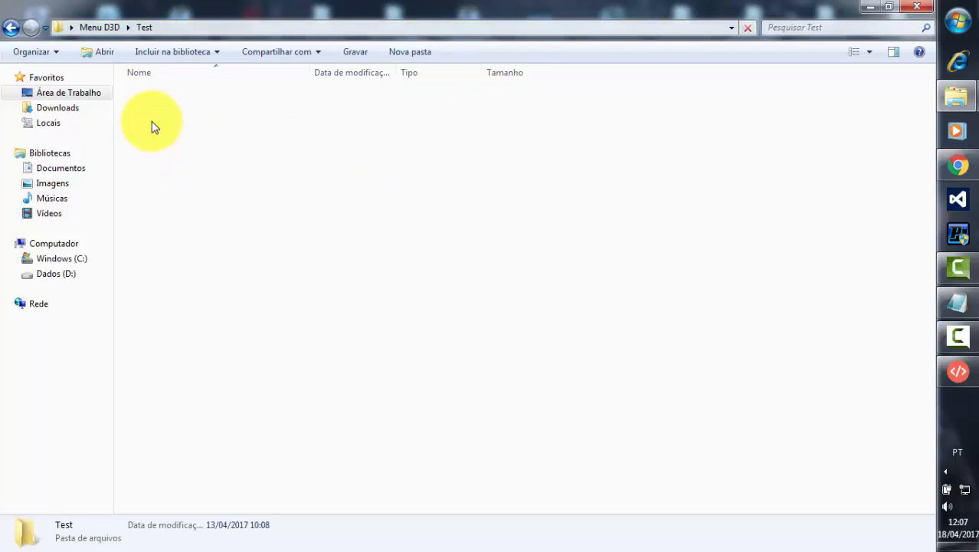
{"action": "left_click", "coordinate": [161, 108]}
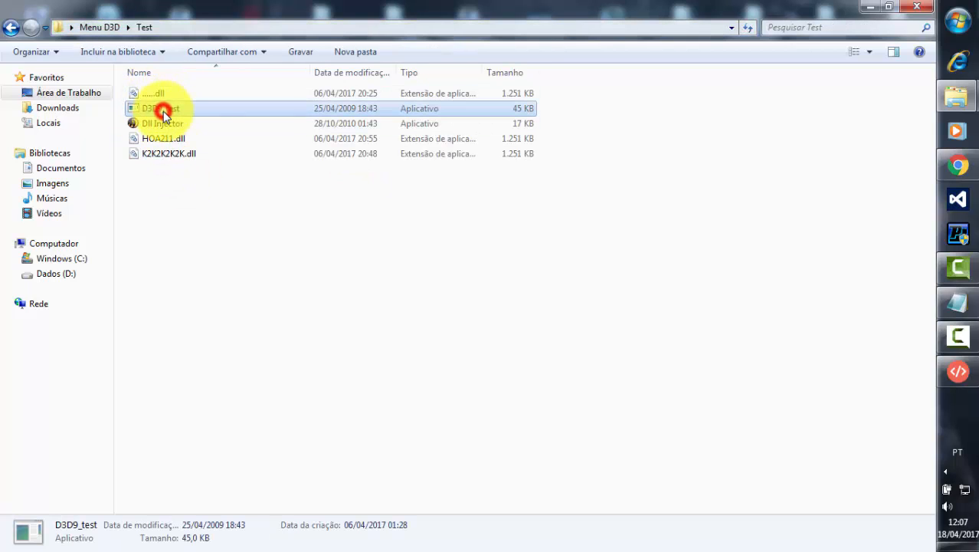
{"action": "double_click", "coordinate": [161, 108]}
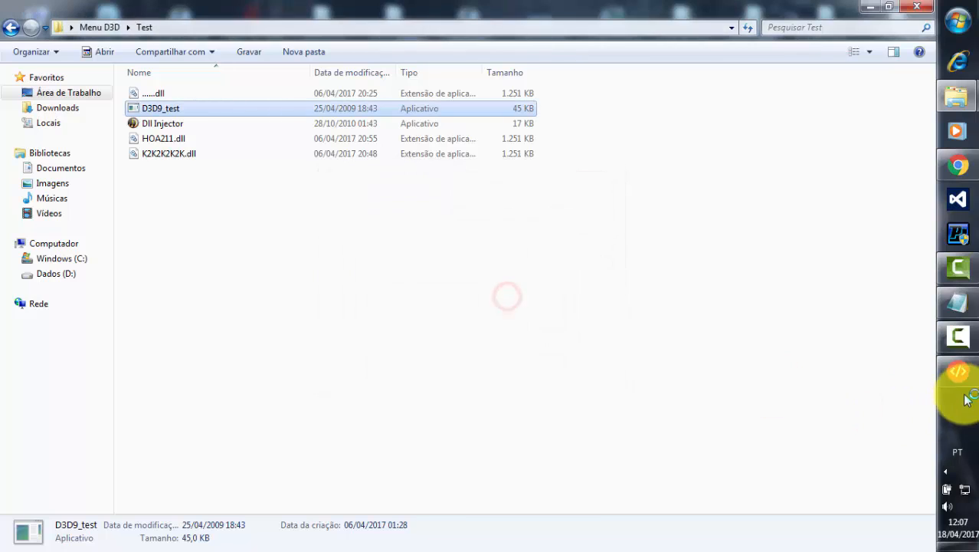
Start D3D9_test and enable CROSS HAIR to SIM so the red crosshair shows over the scene.
{"action": "double_click", "coordinate": [161, 108]}
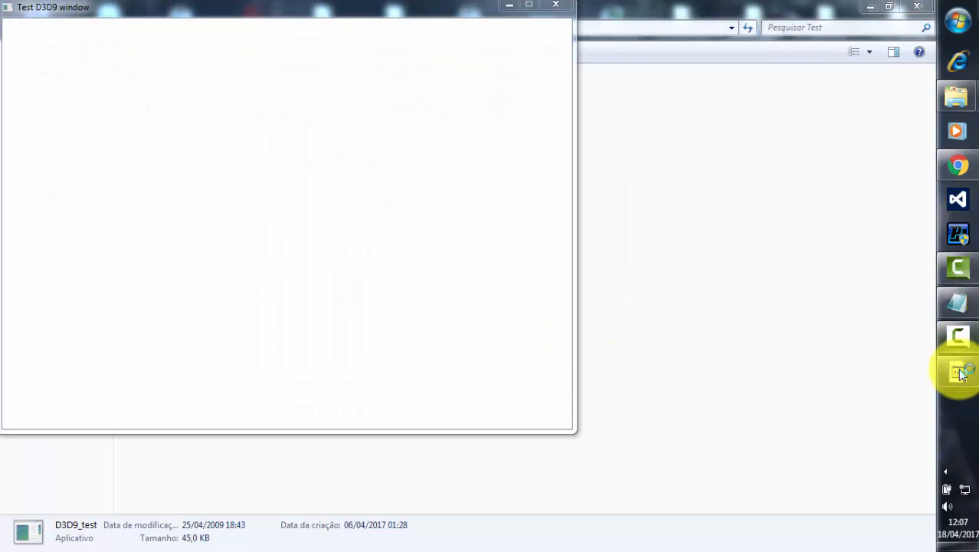
{"action": "left_click", "coordinate": [958, 372]}
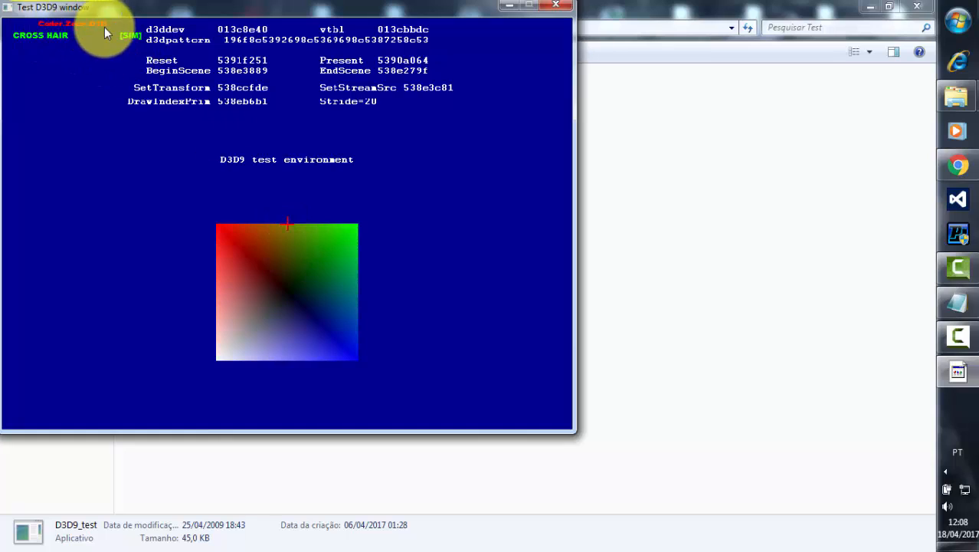
{"action": "mouse_move", "coordinate": [307, 207]}
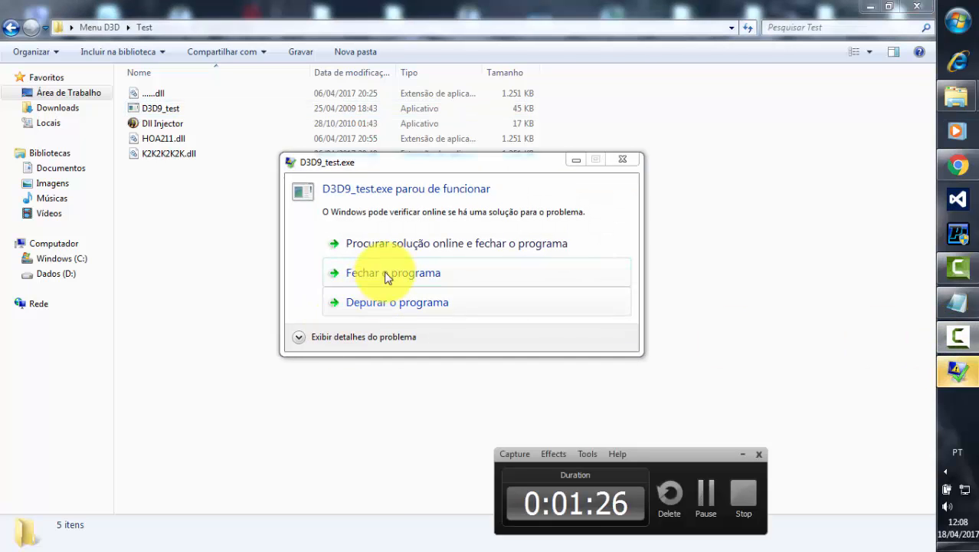
Close the crashed D3D9_test via 'Fechar o programa' and open the Documentos library.
{"action": "left_click", "coordinate": [393, 272]}
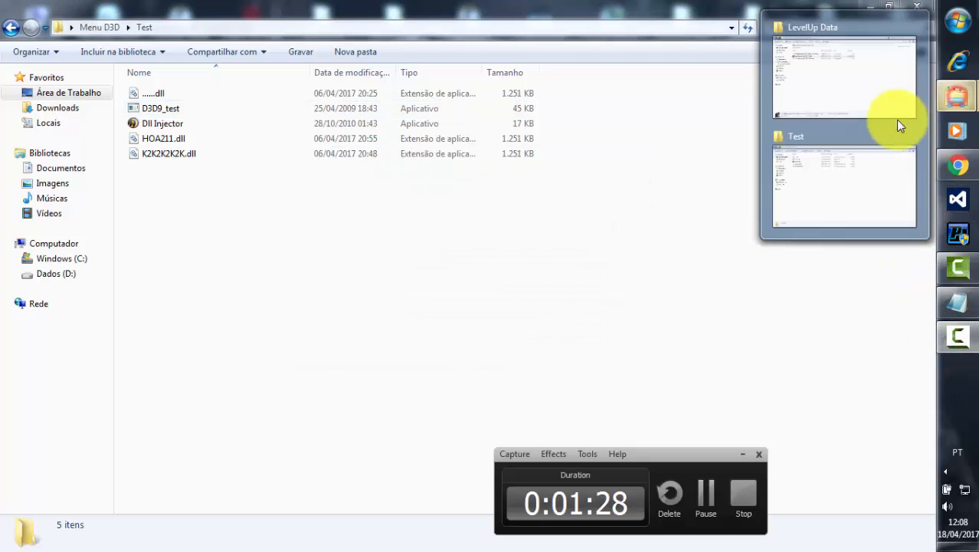
{"action": "mouse_move", "coordinate": [817, 199]}
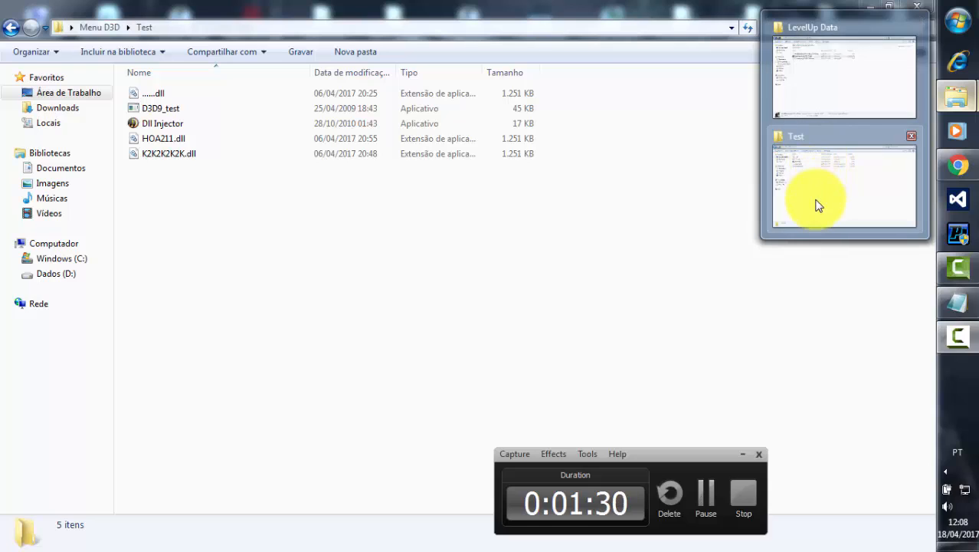
{"action": "left_click", "coordinate": [161, 108]}
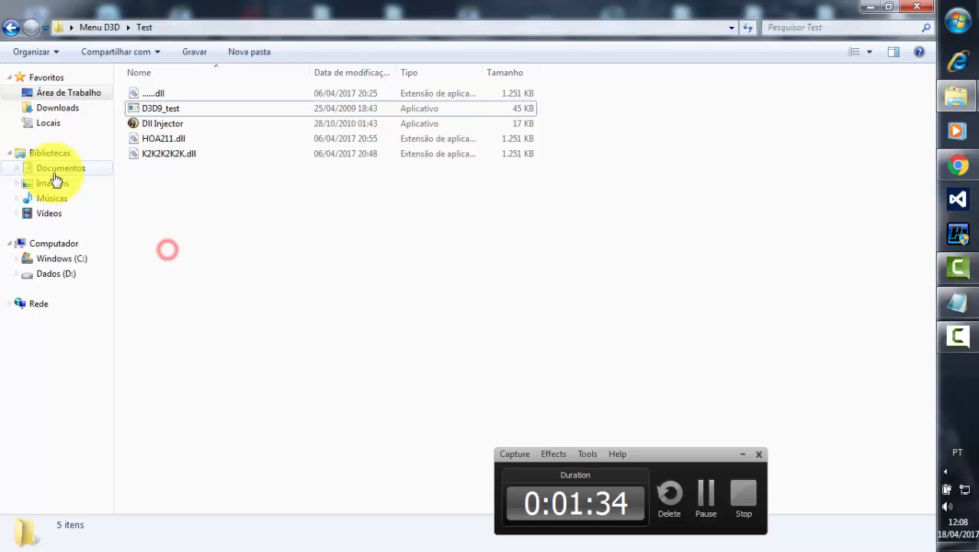
{"action": "left_click", "coordinate": [61, 168]}
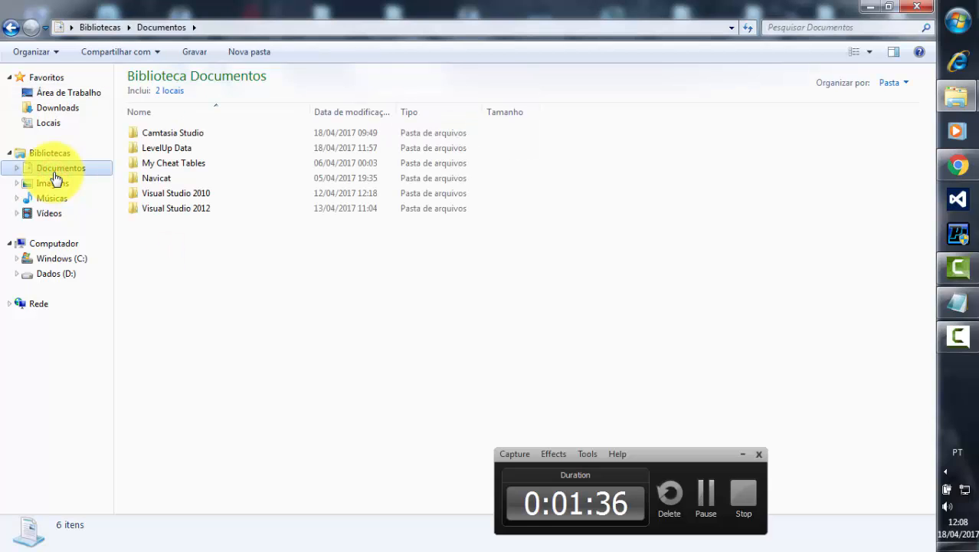